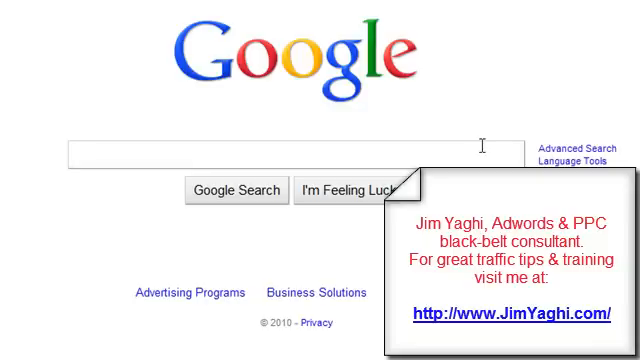
Enter 'google slap' in the Google search box and run the web search.
click(78, 156)
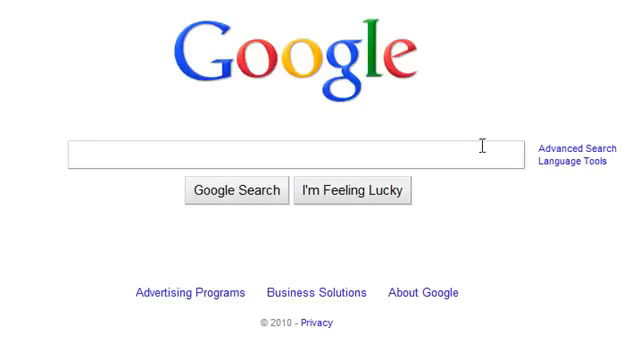
text(google slap)
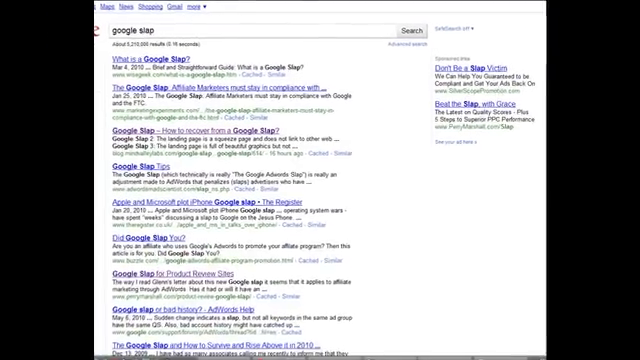
scroll(down, 3)
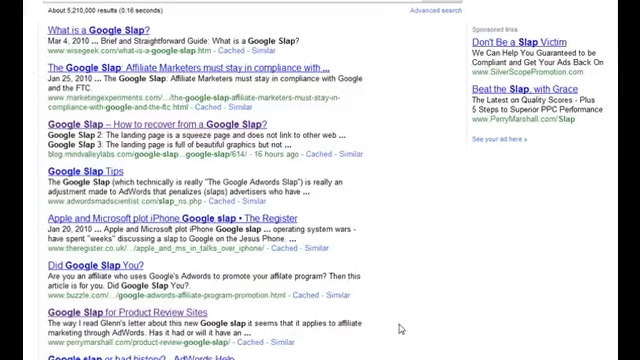
scroll(down, 3)
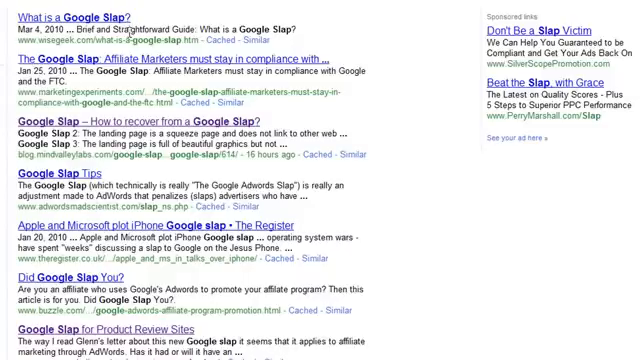
scroll(up, 3)
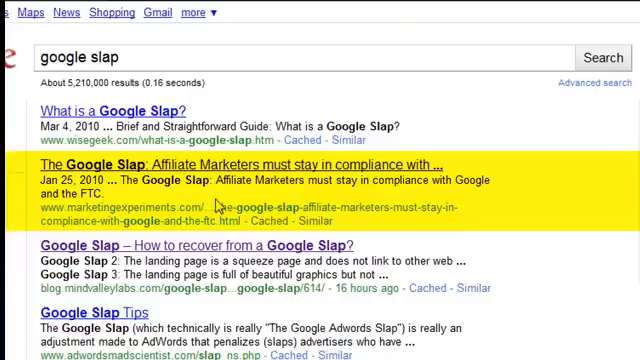
scroll(down, 3)
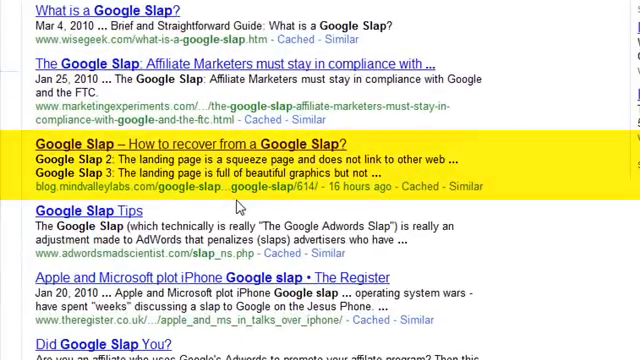
scroll(down, 3)
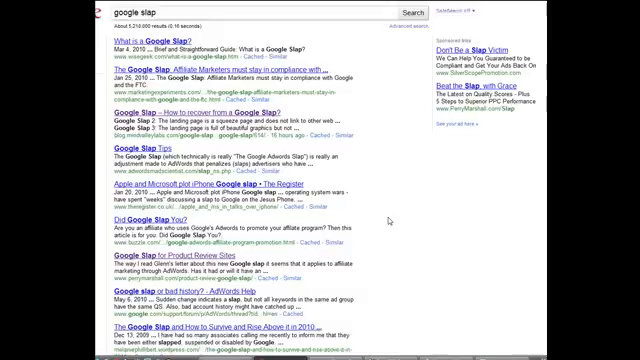
scroll(down, 3)
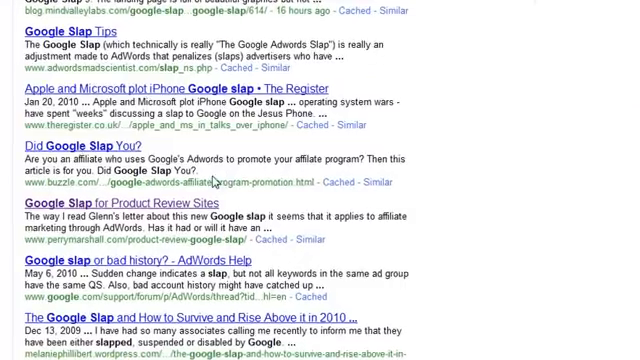
scroll(down, 3)
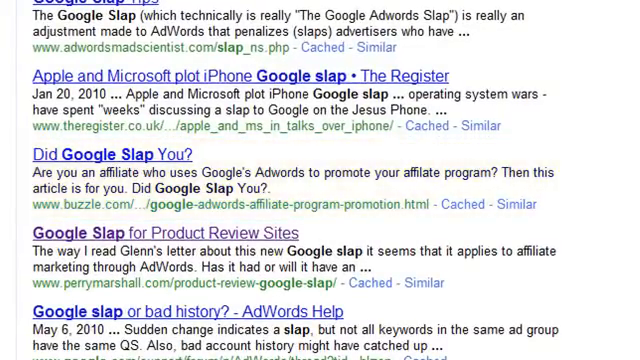
scroll(down, 3)
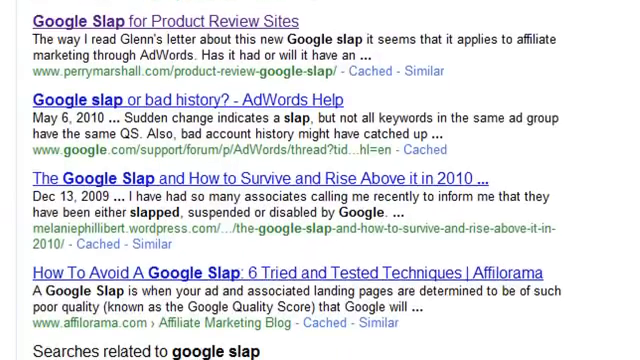
scroll(up, 3)
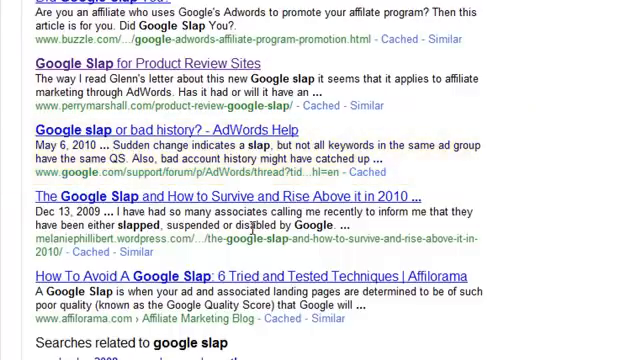
scroll(down, 3)
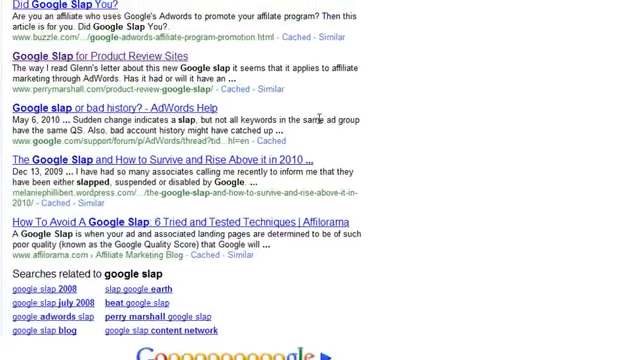
scroll(up, 3)
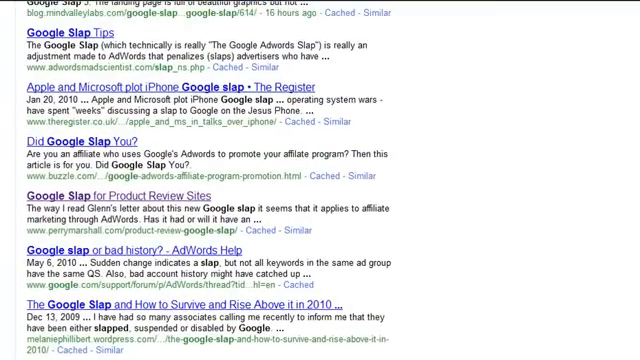
scroll(down, 3)
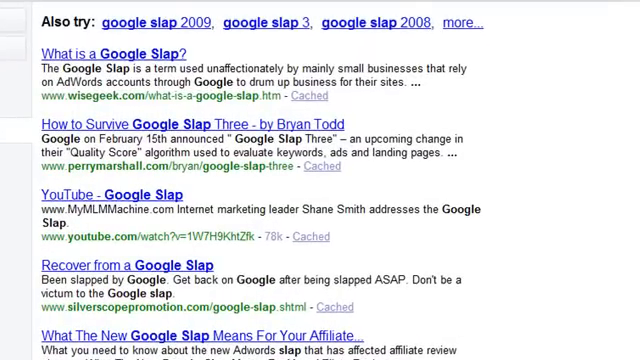
mouse_move(280, 147)
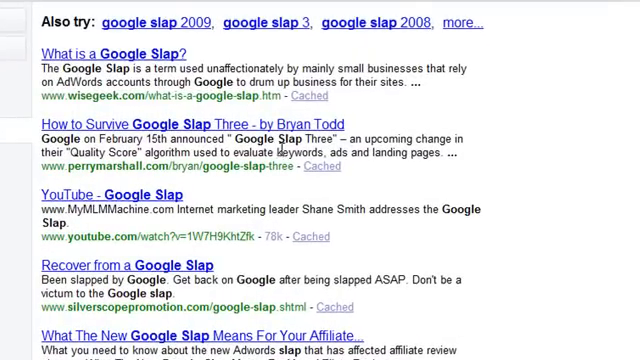
scroll(down, 3)
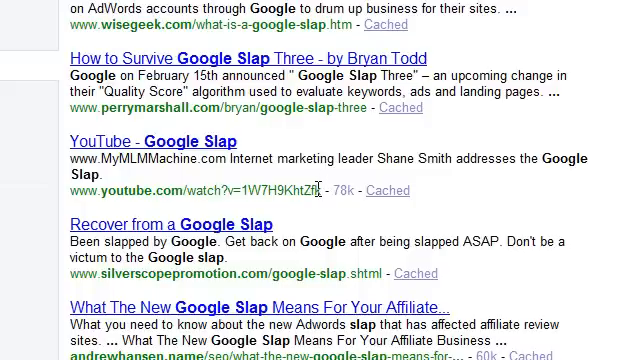
scroll(down, 3)
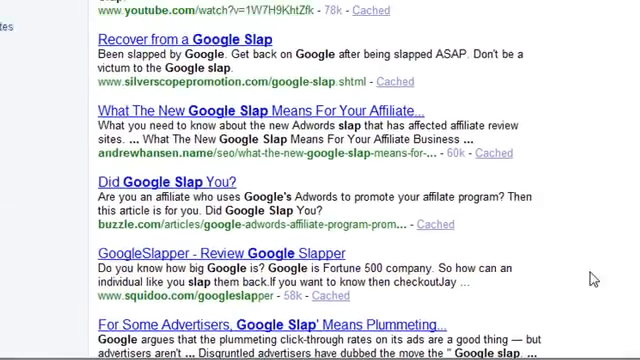
scroll(down, 3)
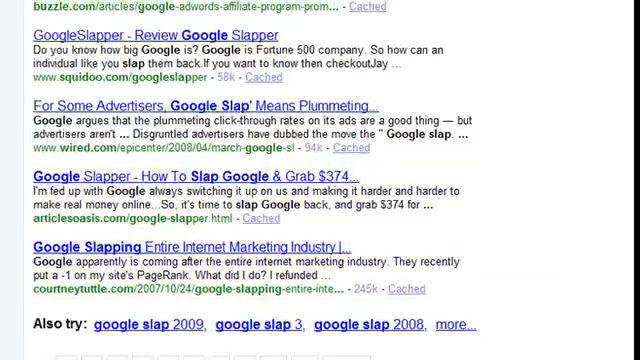
scroll(up, 3)
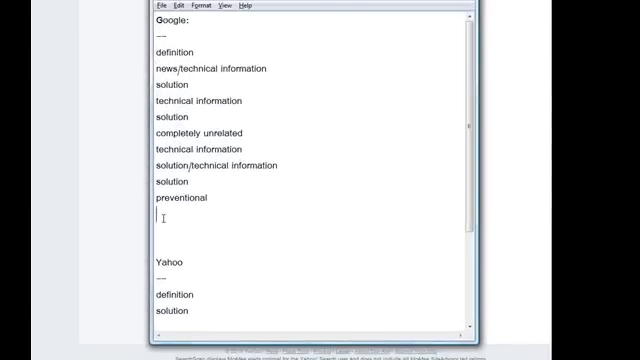
List the themes definition, technical information, news, solution and preventional below the Google notes.
text(definitio)
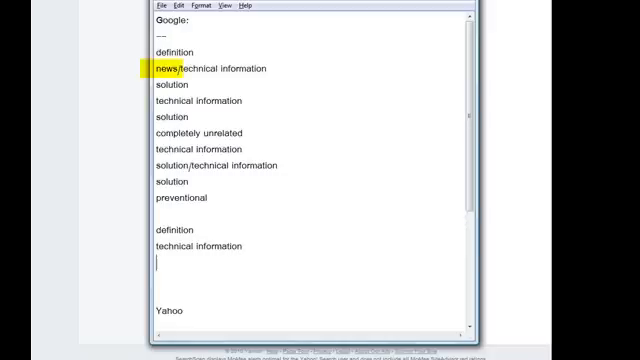
text(news)
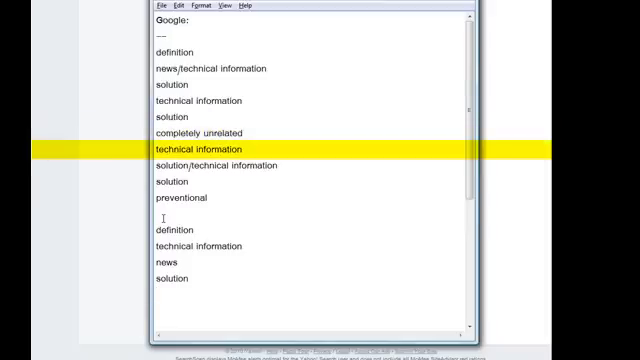
click(198, 149)
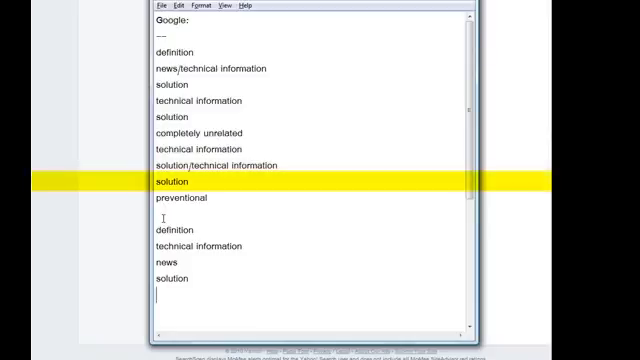
text(preventional)
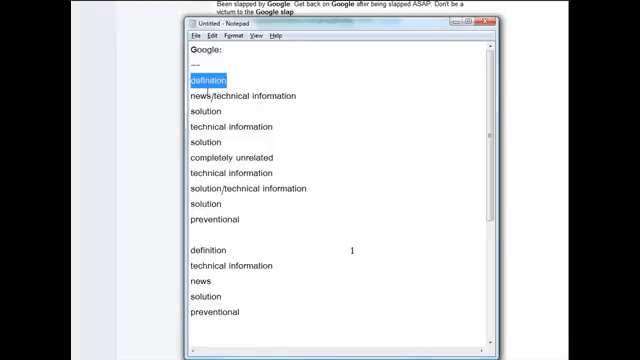
Add a Google heading and counts (definition 1, technical information 5, news 1, solution 4, preventional 1) between dashed rules.
double_click(120, 150)
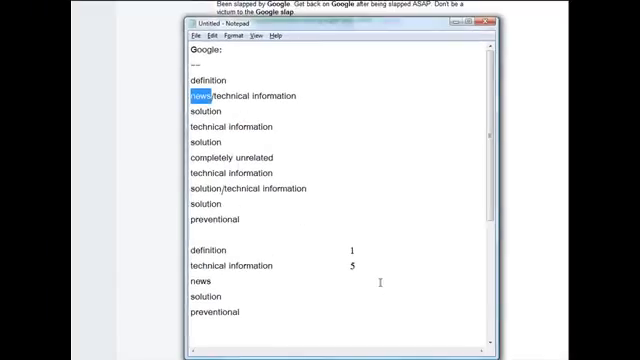
text(1)
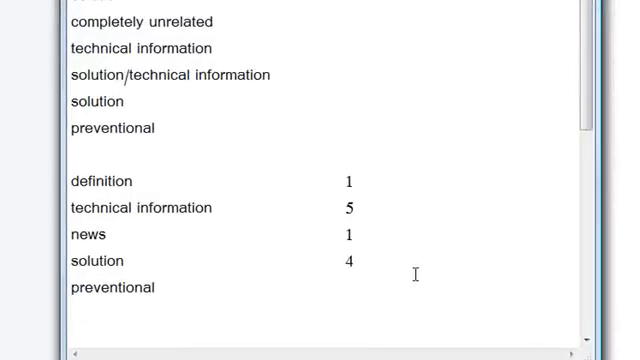
text(1)
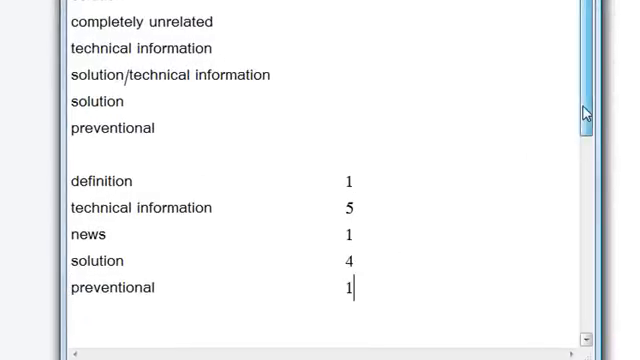
scroll(down, 3)
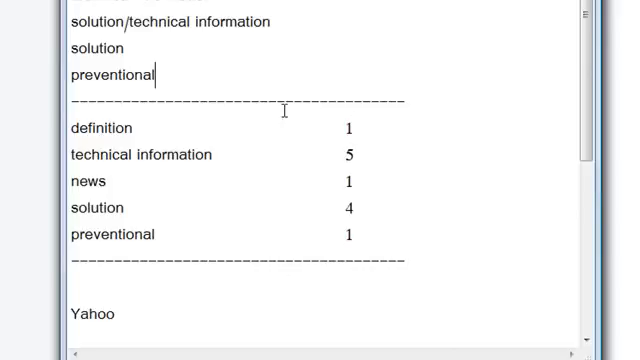
text(Google)
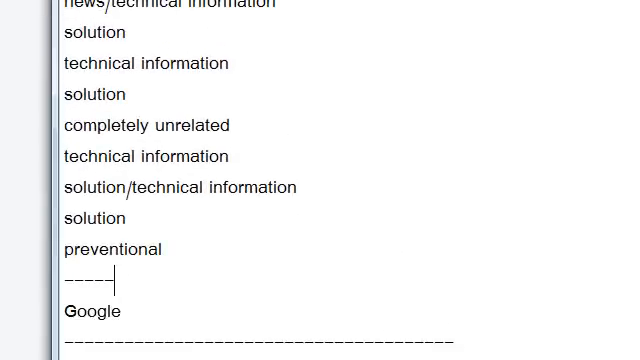
scroll(down, 3)
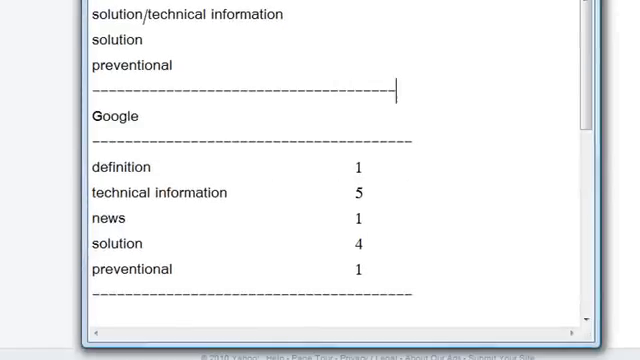
scroll(down, 3)
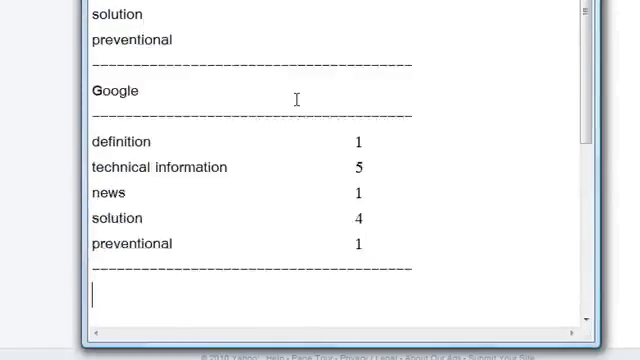
scroll(down, 3)
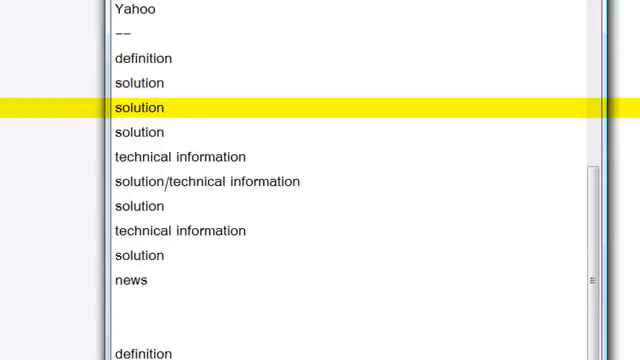
Add a Yahoo heading with definition, solution, technical information and news, counting definition 1 and solution 6.
scroll(down, 3)
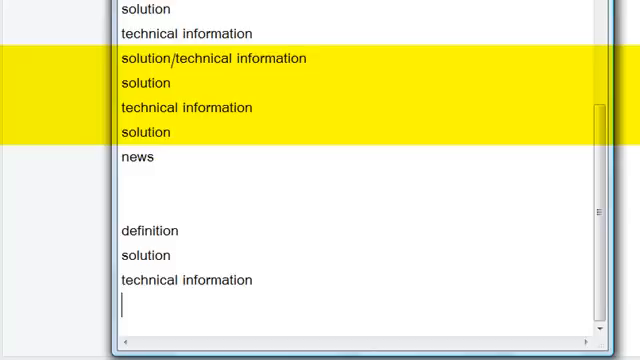
text(news)
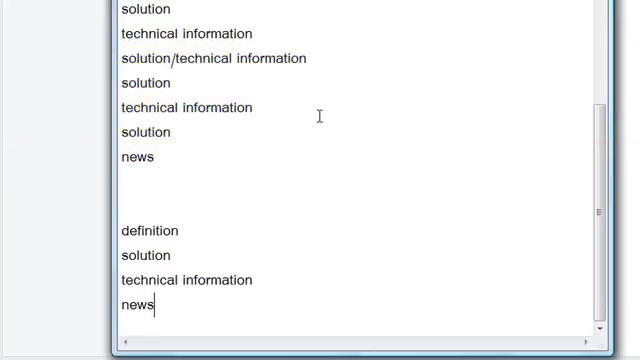
text(Yahoo)
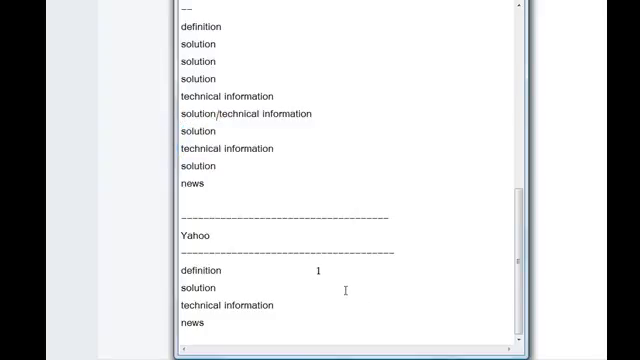
text(6)
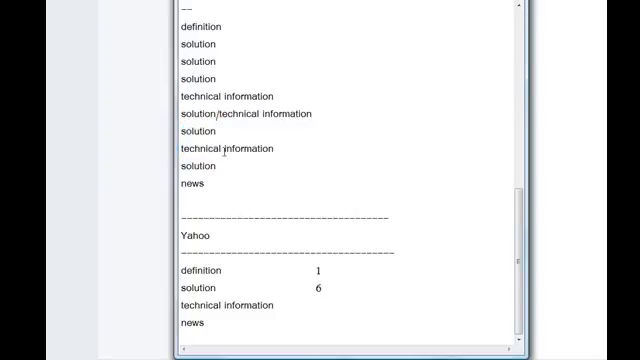
double_click(220, 97)
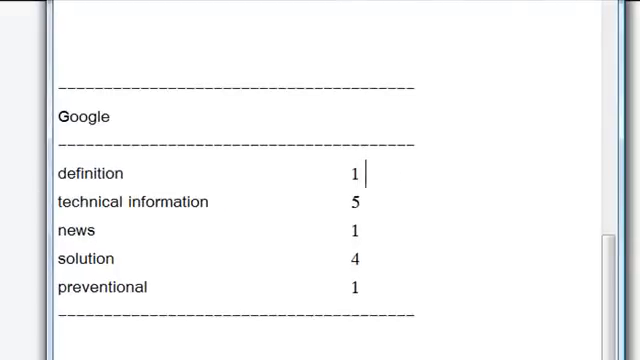
Sort Google rows by count, technical information 5 and solution 4 first, marking count-1 themes x.
text(x)
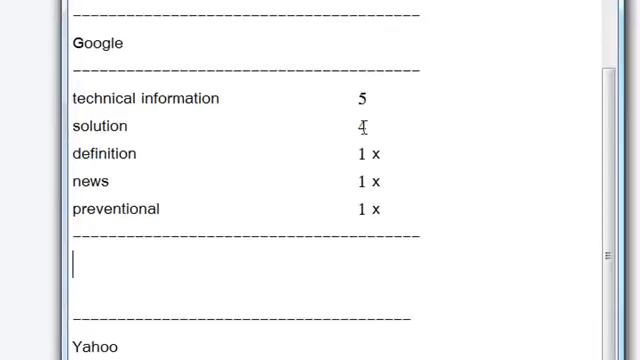
scroll(down, 3)
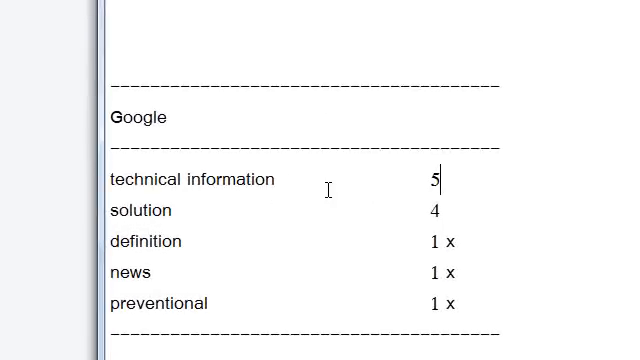
scroll(down, 3)
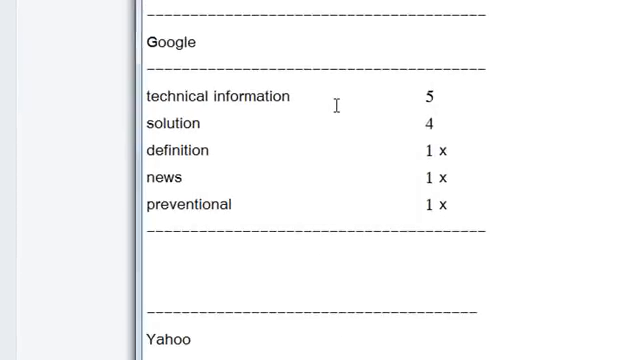
mouse_move(200, 258)
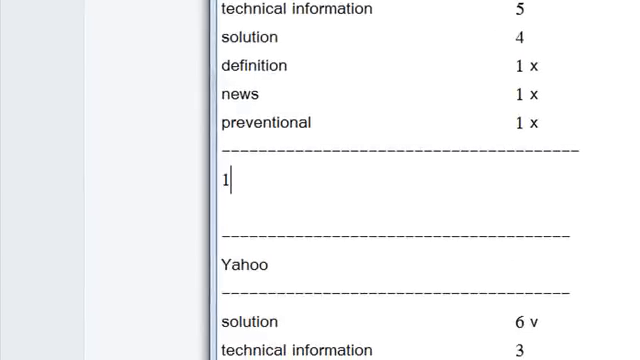
text(2345678)
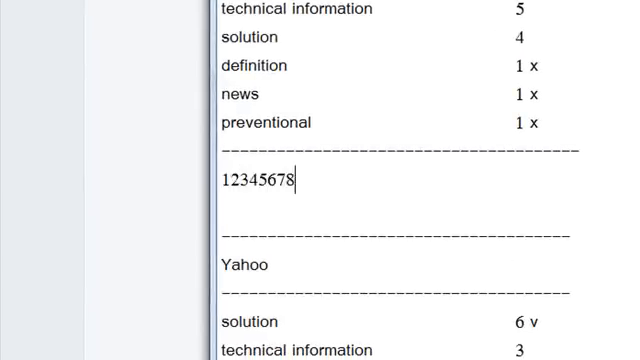
text(9012345)
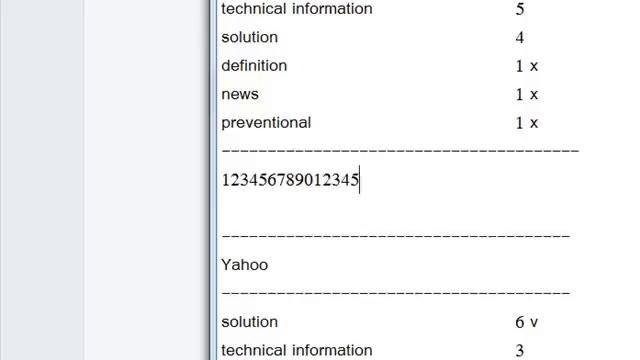
text(678901234567)
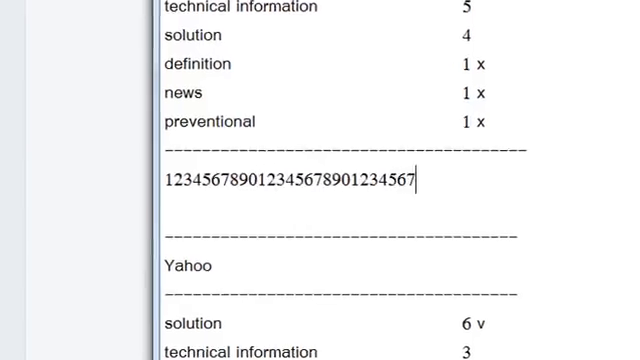
text(890123)
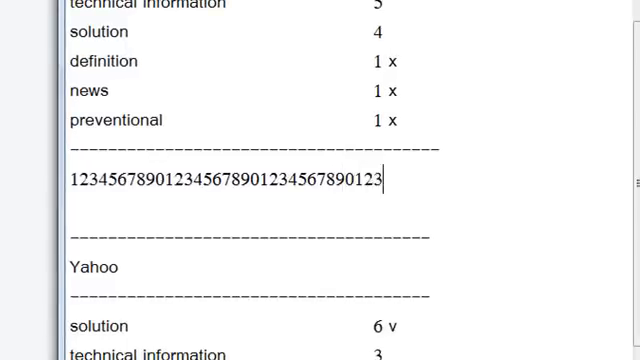
text(45)
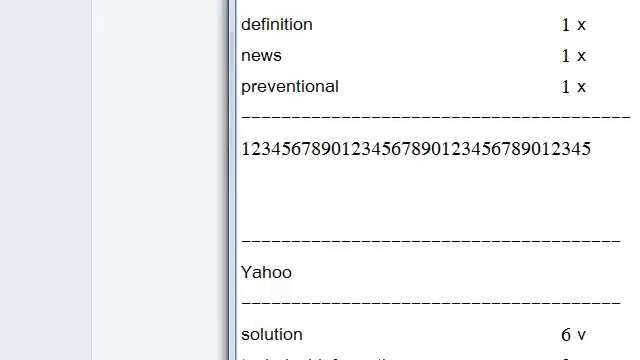
scroll(down, 3)
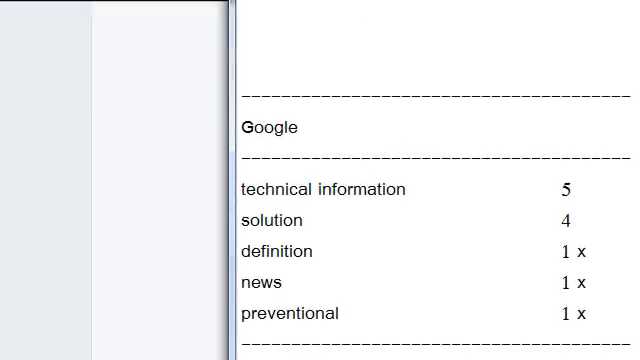
Place the four-line 'Did You Get Slapped?' ad, ending JimYaghi.com/slap, beneath the ruler.
scroll(down, 3)
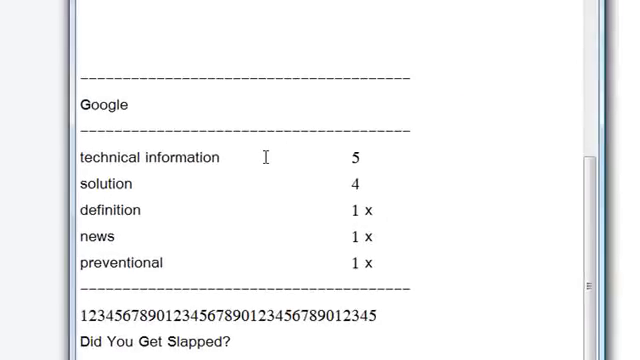
click(290, 157)
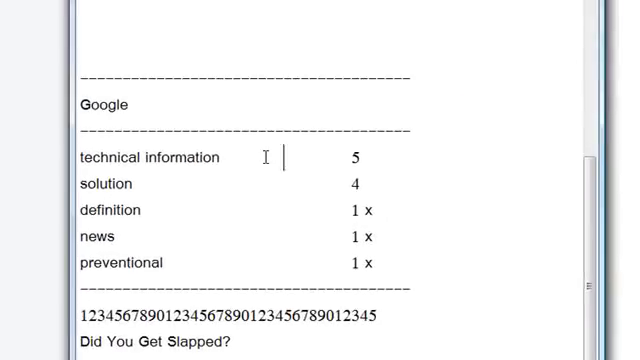
scroll(down, 3)
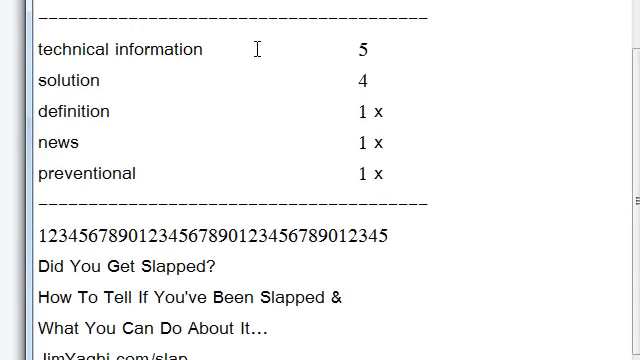
scroll(down, 3)
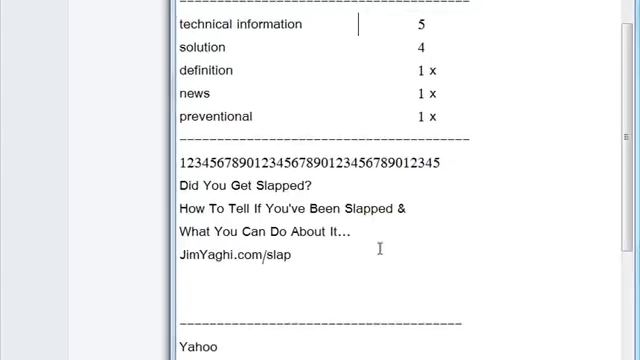
scroll(down, 3)
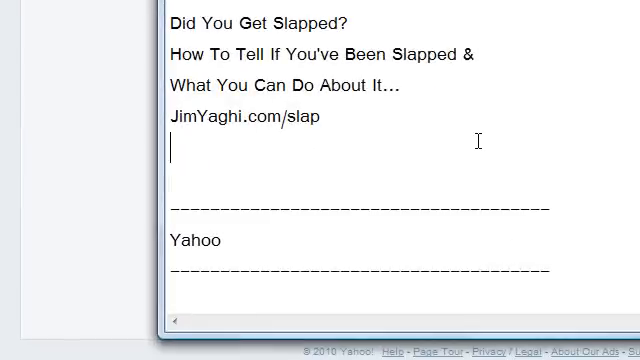
Fill Yahoo counts (solution 6, technical information 3, definition and news 1x), then rulers and the Google Slap Solution ad.
scroll(down, 3)
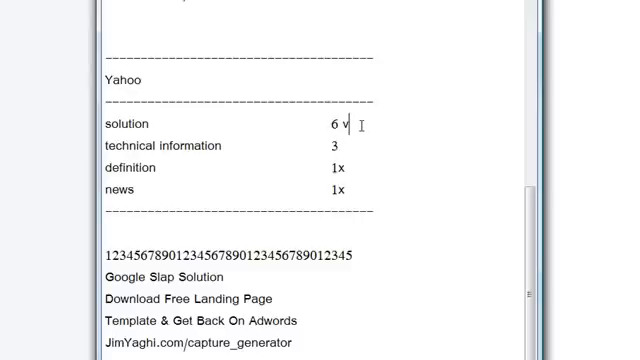
scroll(down, 3)
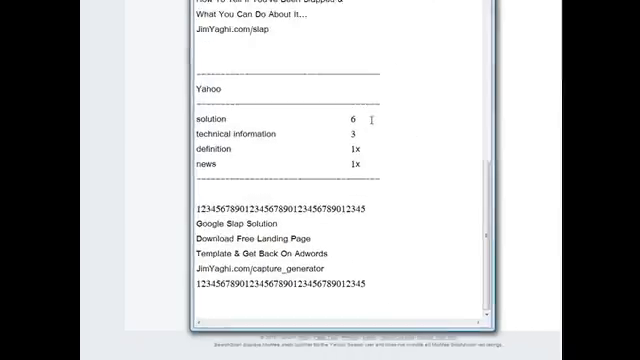
scroll(up, 3)
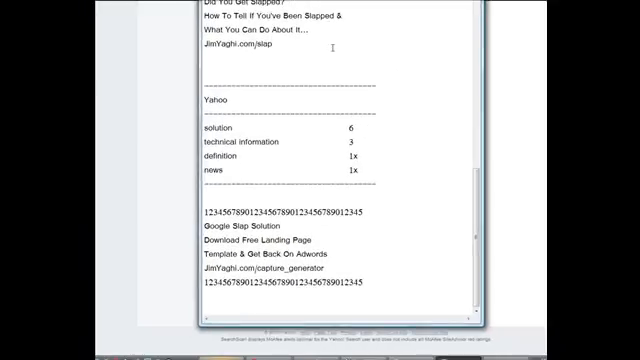